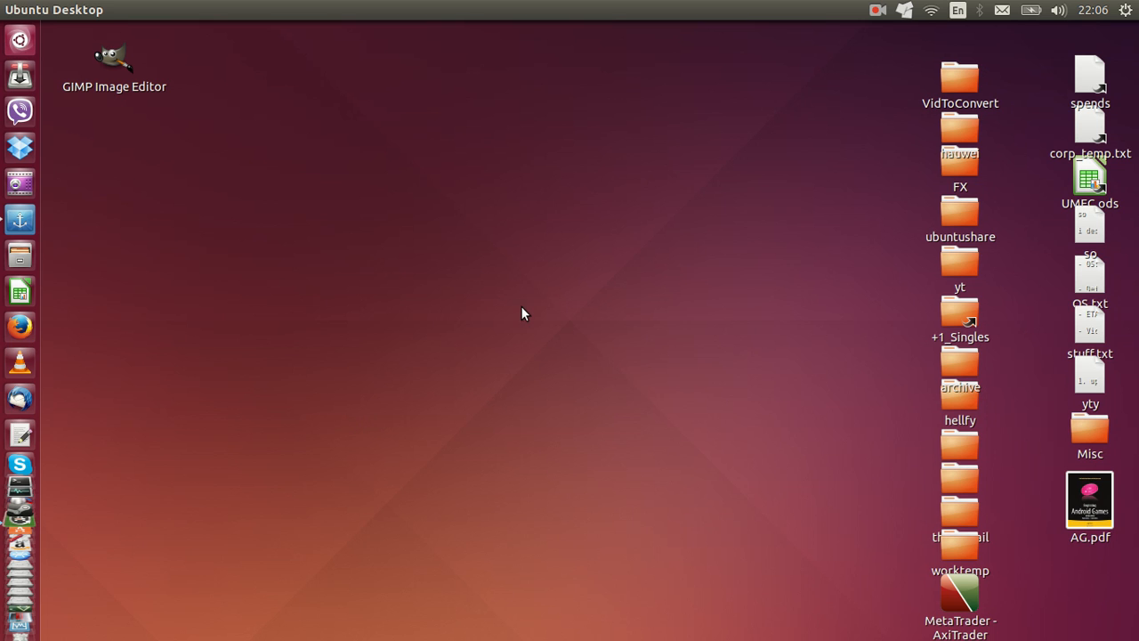
mouse_move(60, 56)
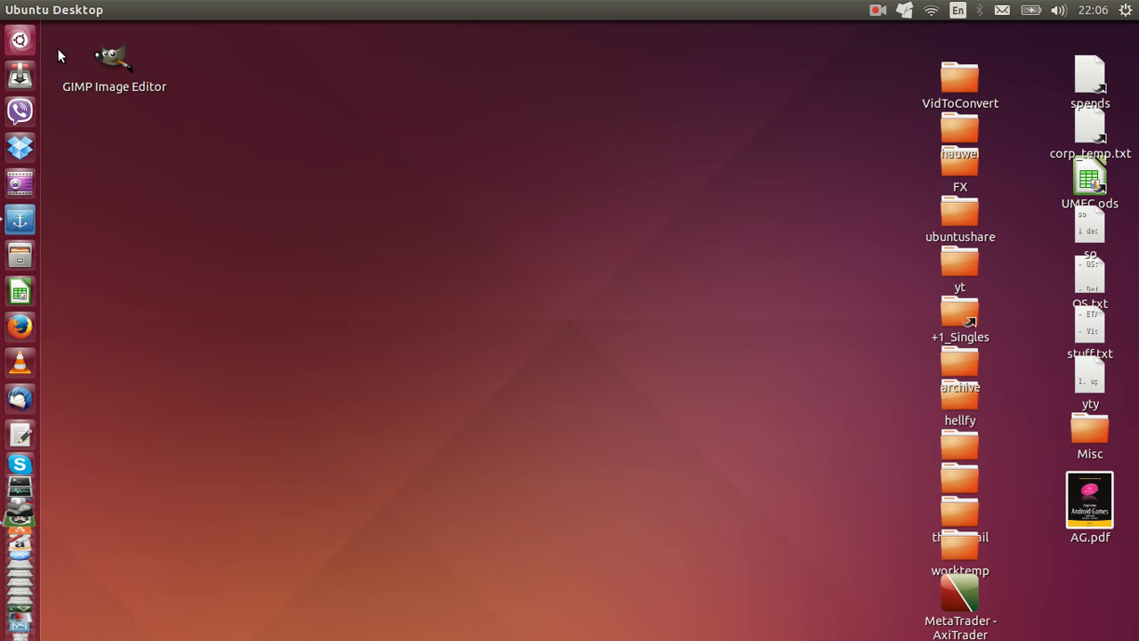
Launch Additional Drivers by searching 'additional' in the Unity Dash
type("additiona;")
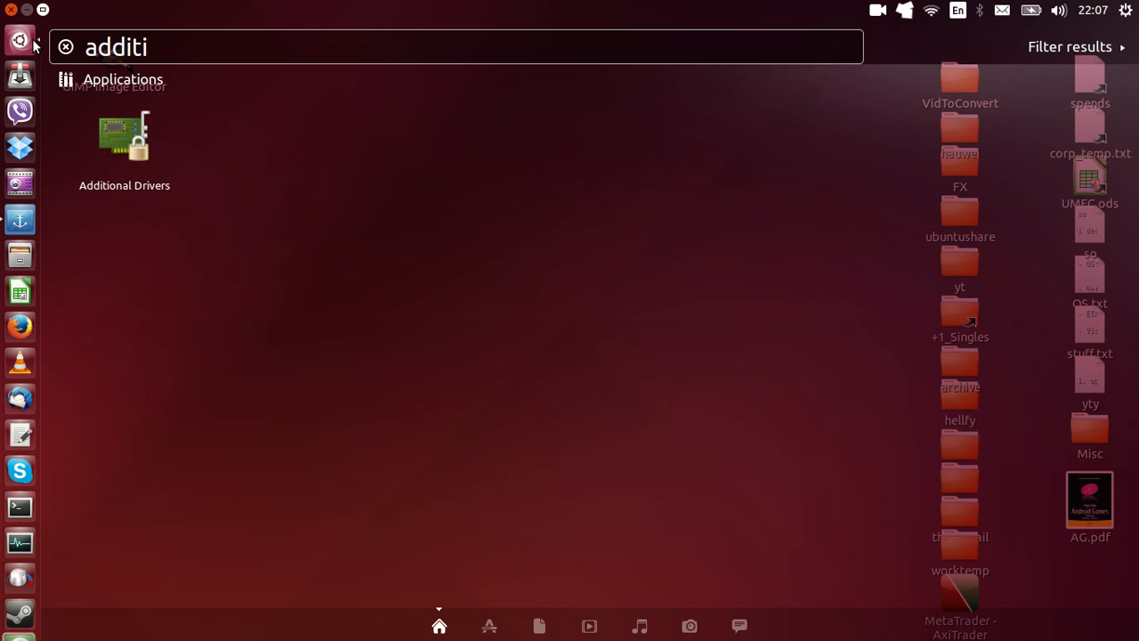
type("onal")
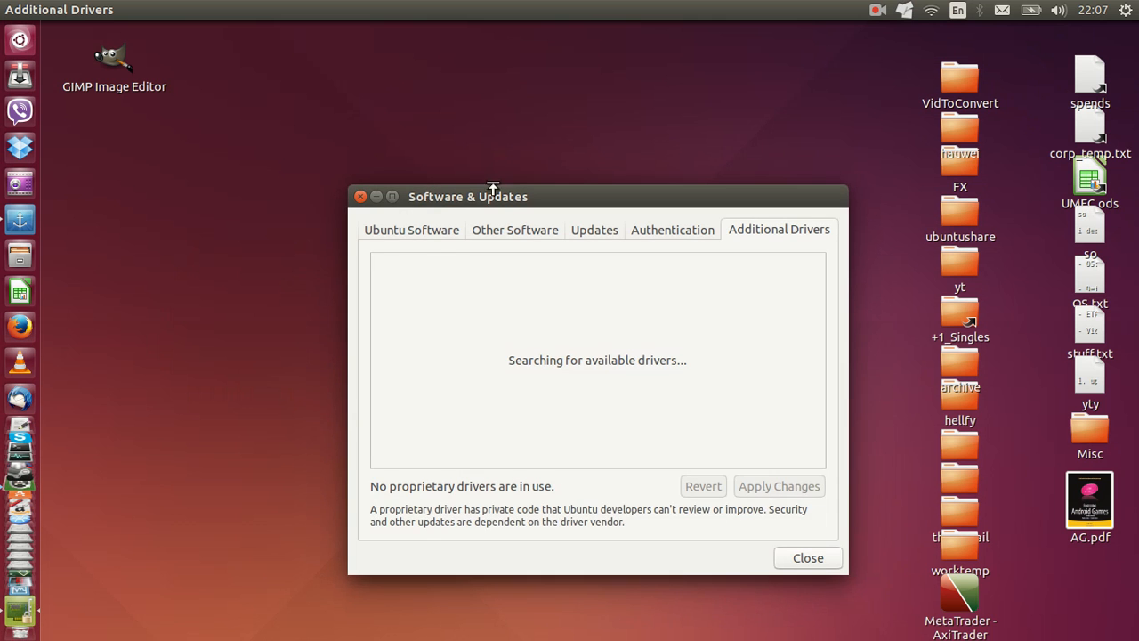
View the Authentication providers, then return to the Additional Drivers list for the GeForce GT 525M
left_click(672, 230)
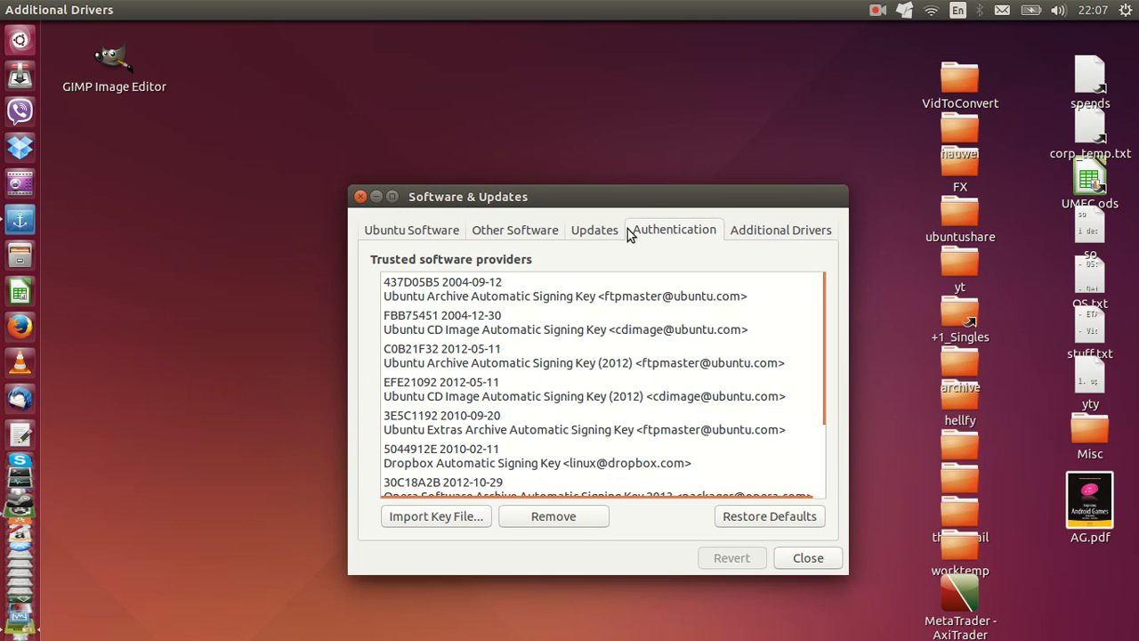
left_click(780, 229)
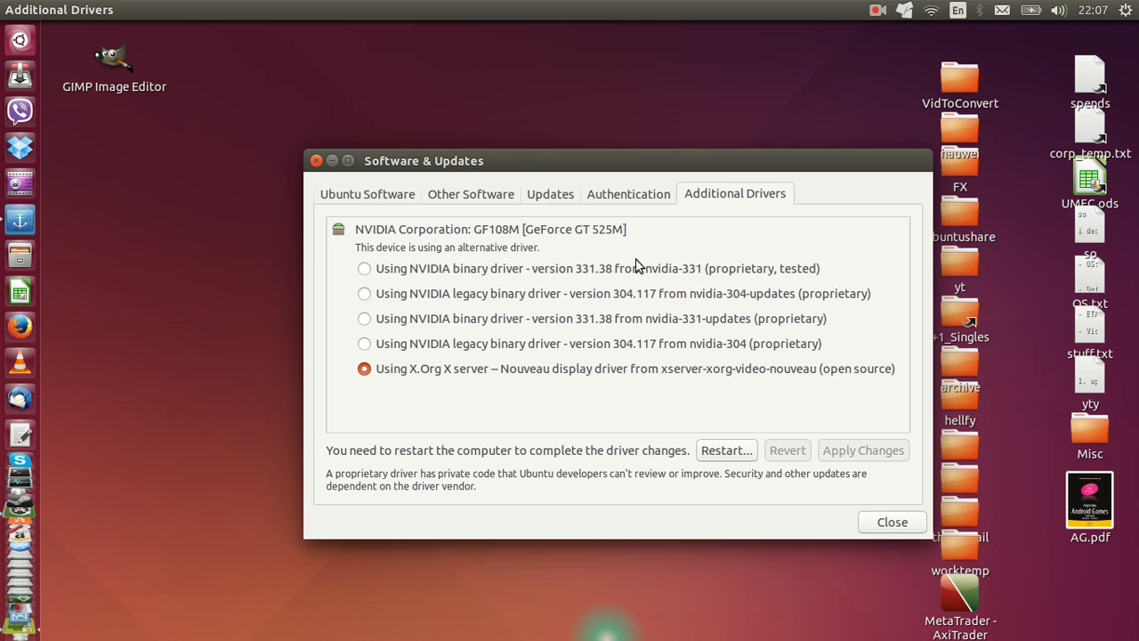
mouse_move(449, 324)
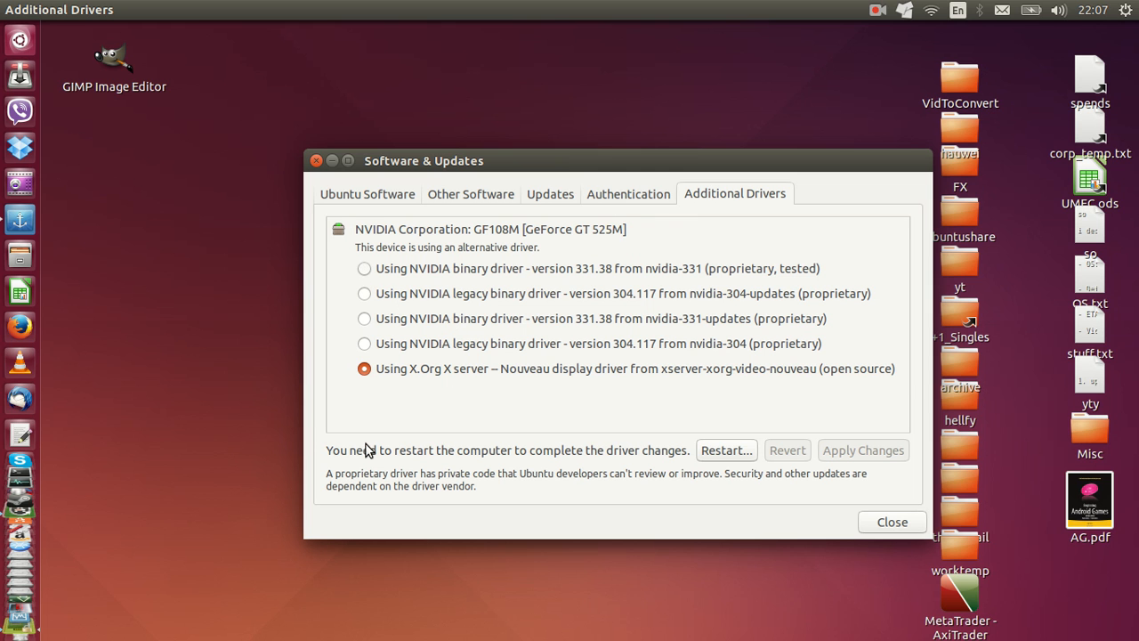
Select the proprietary NVIDIA driver, apply changes, close the window, then show the Wi-Fi network list
left_click(364, 268)
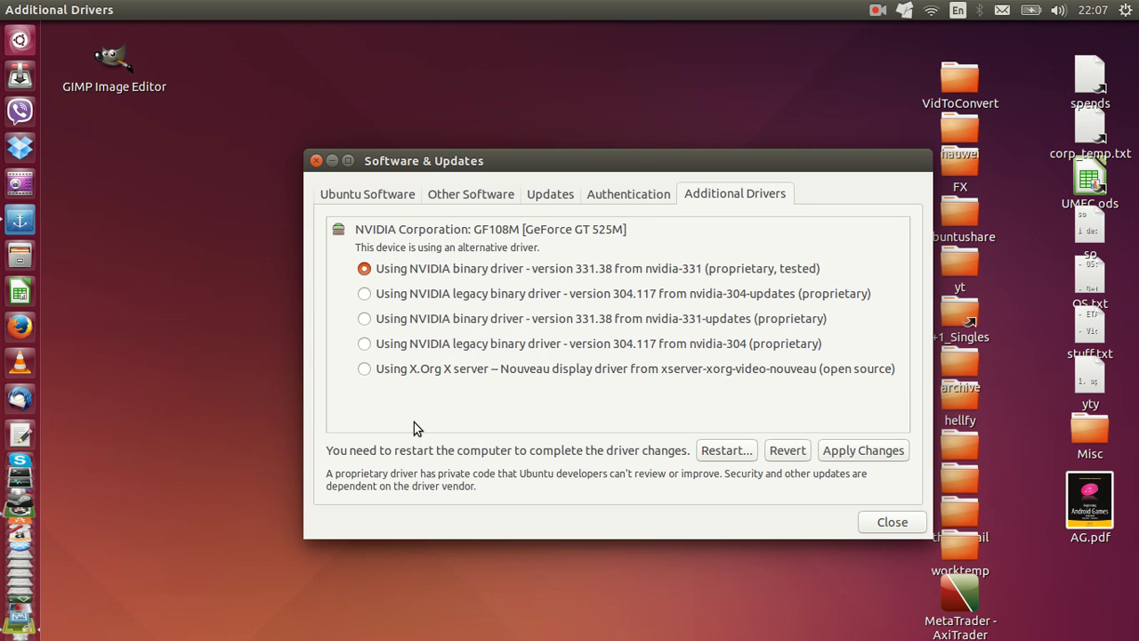
mouse_move(421, 242)
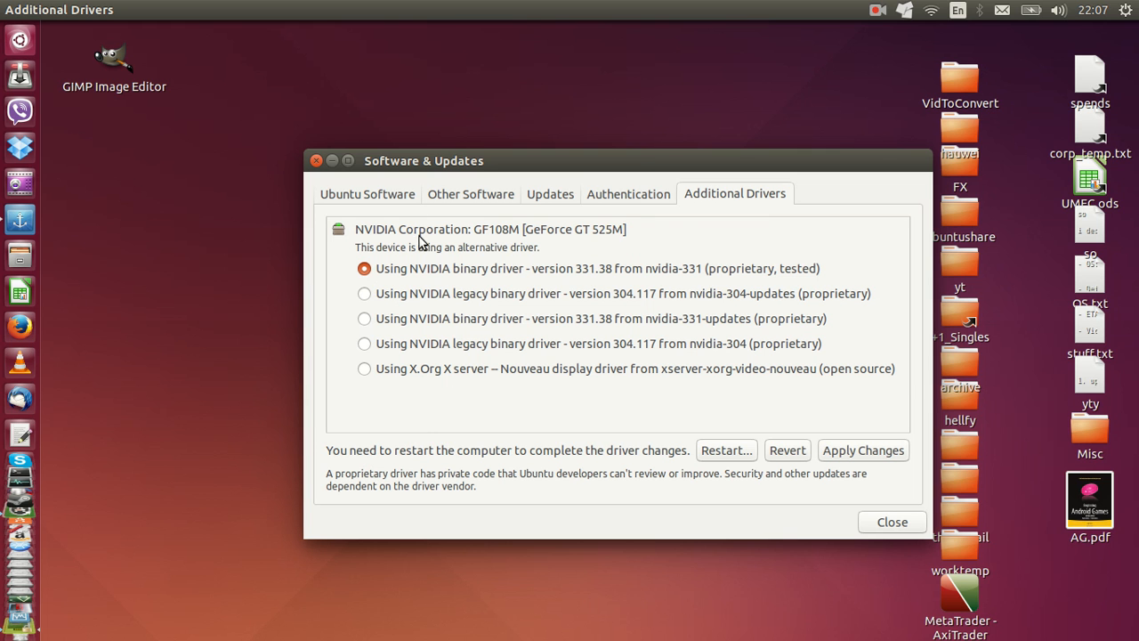
mouse_move(528, 266)
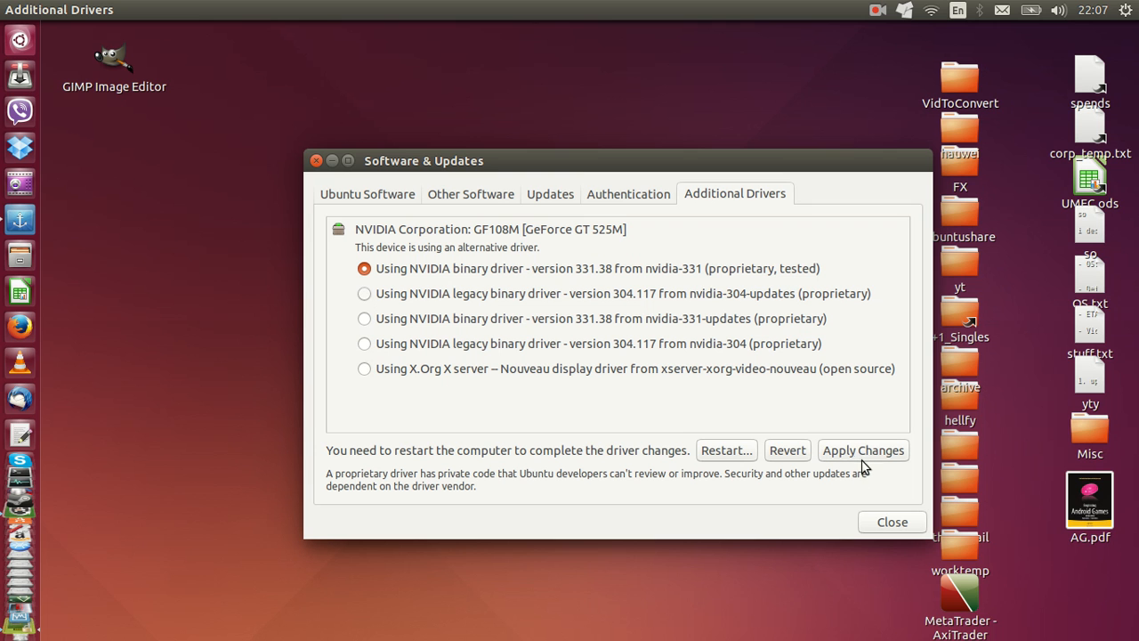
left_click(364, 344)
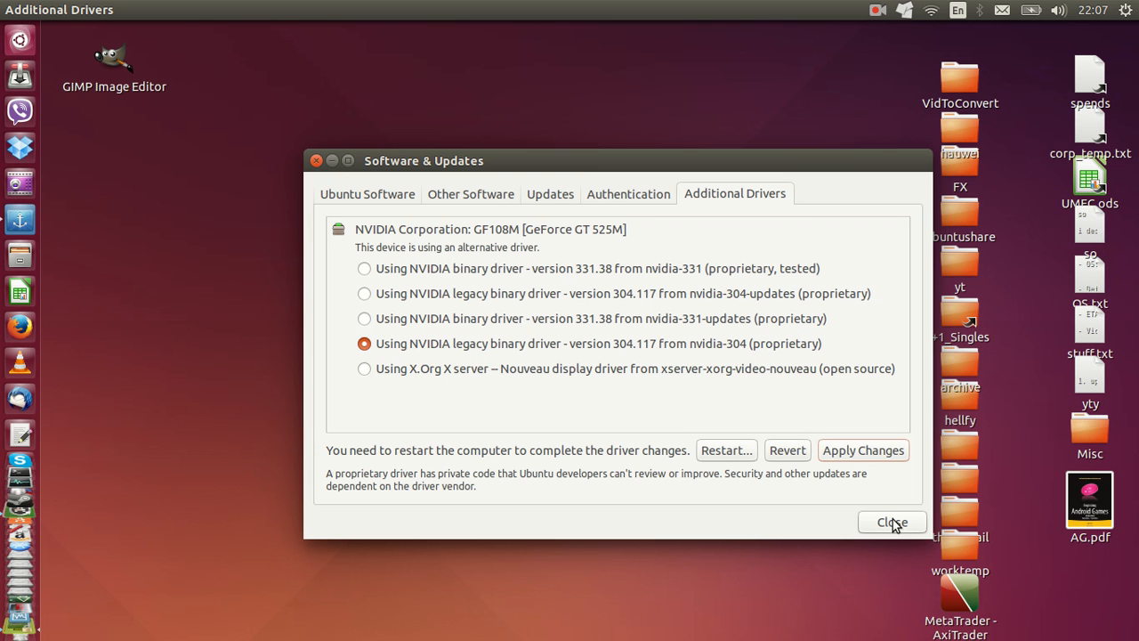
left_click(892, 521)
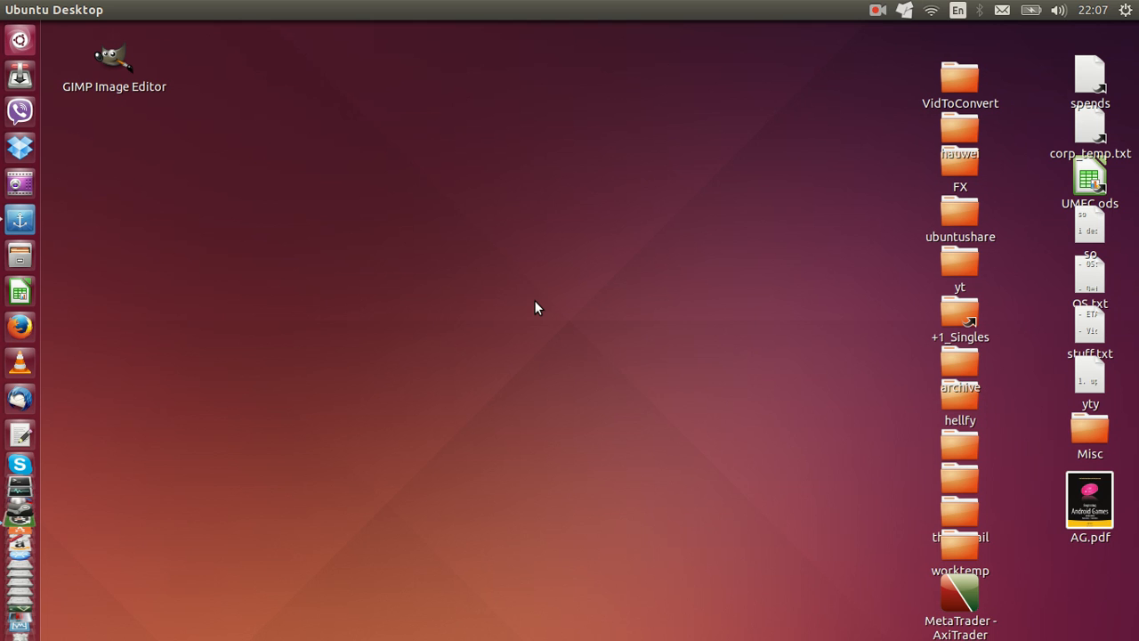
mouse_move(932, 10)
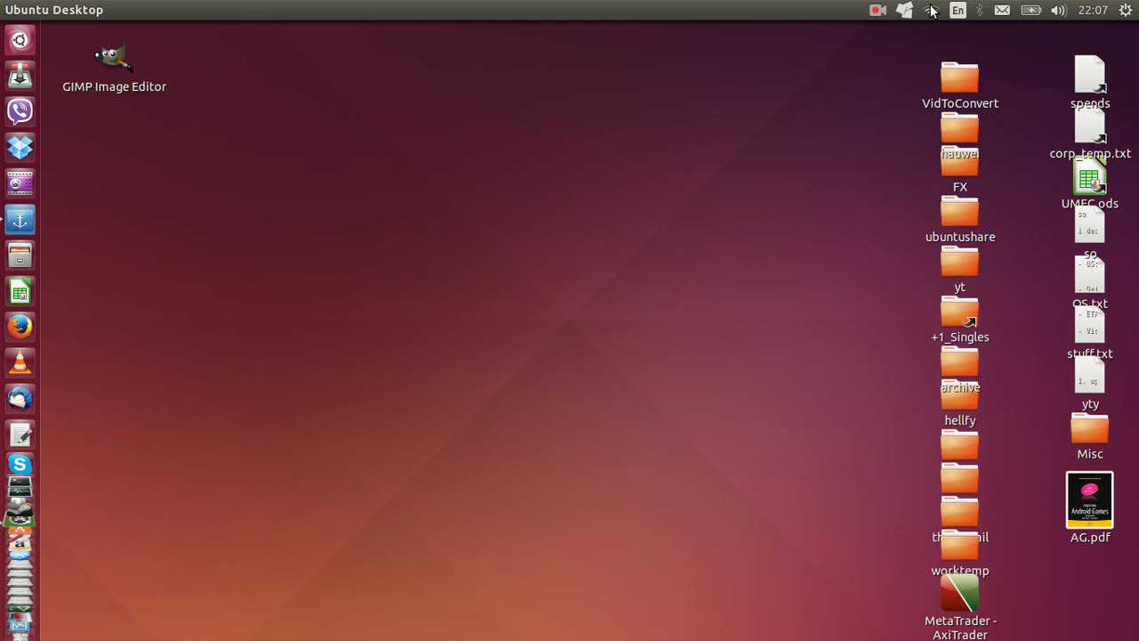
left_click(932, 10)
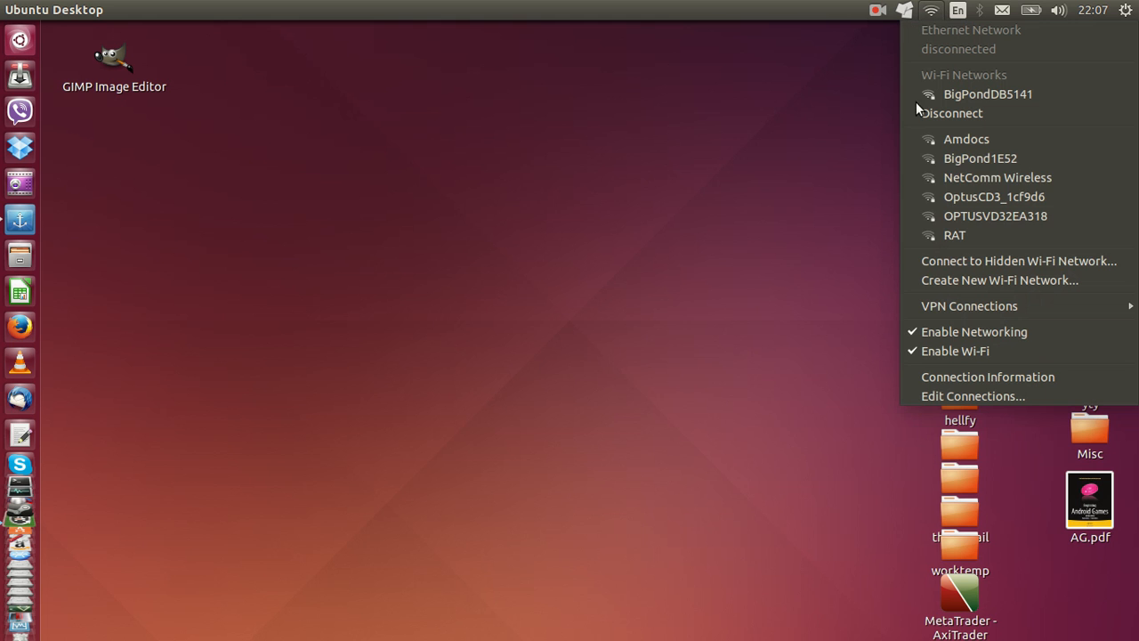
mouse_move(980, 159)
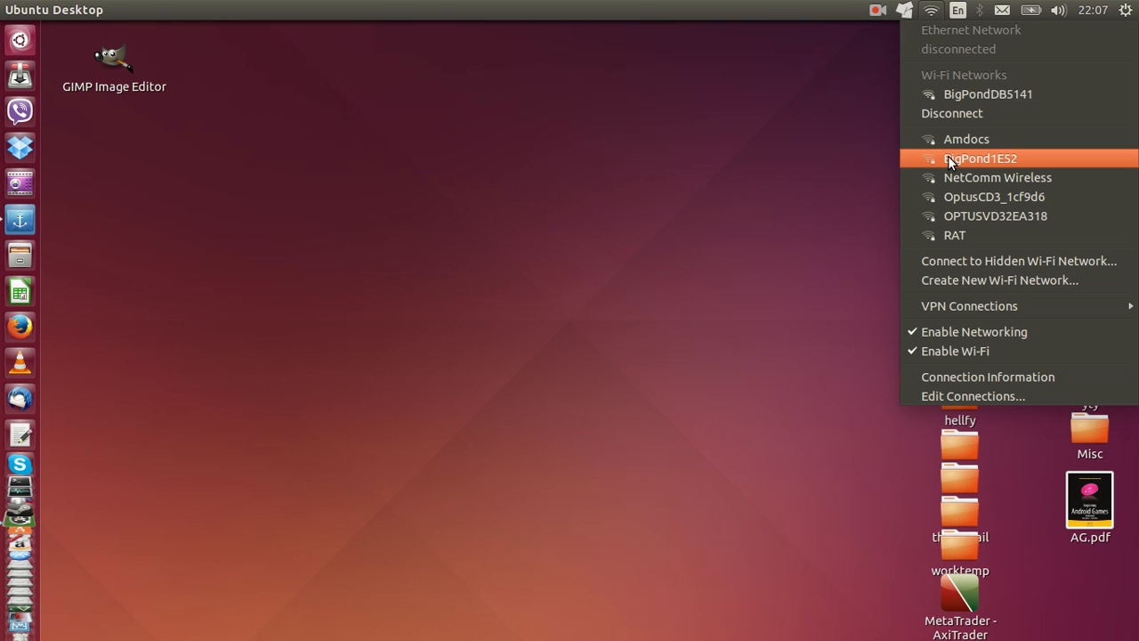
mouse_move(783, 249)
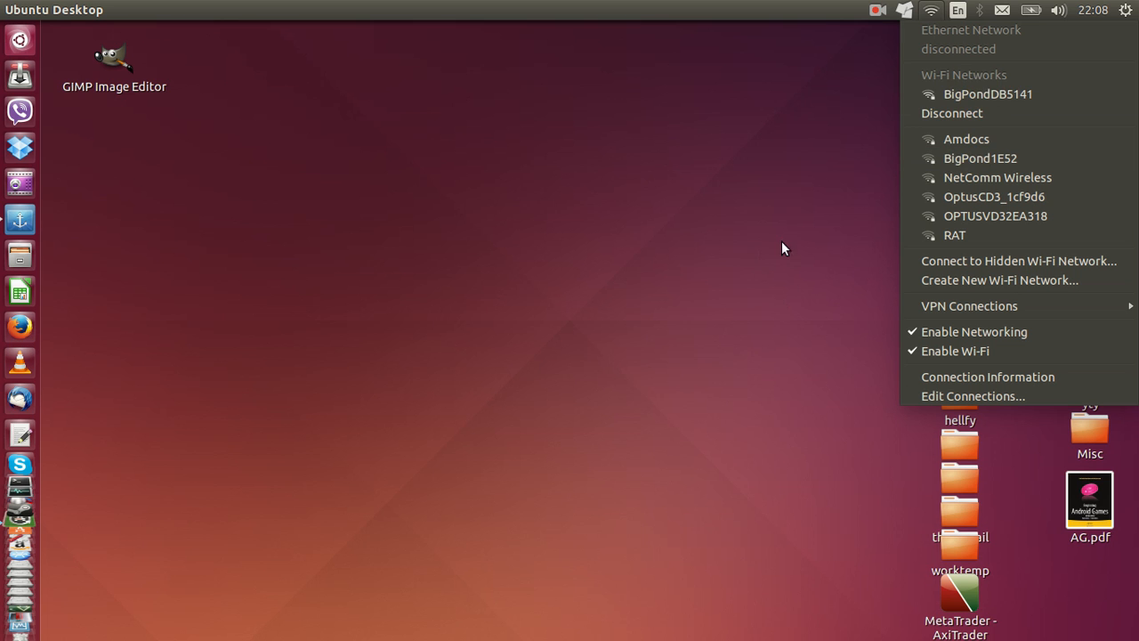
mouse_move(992, 52)
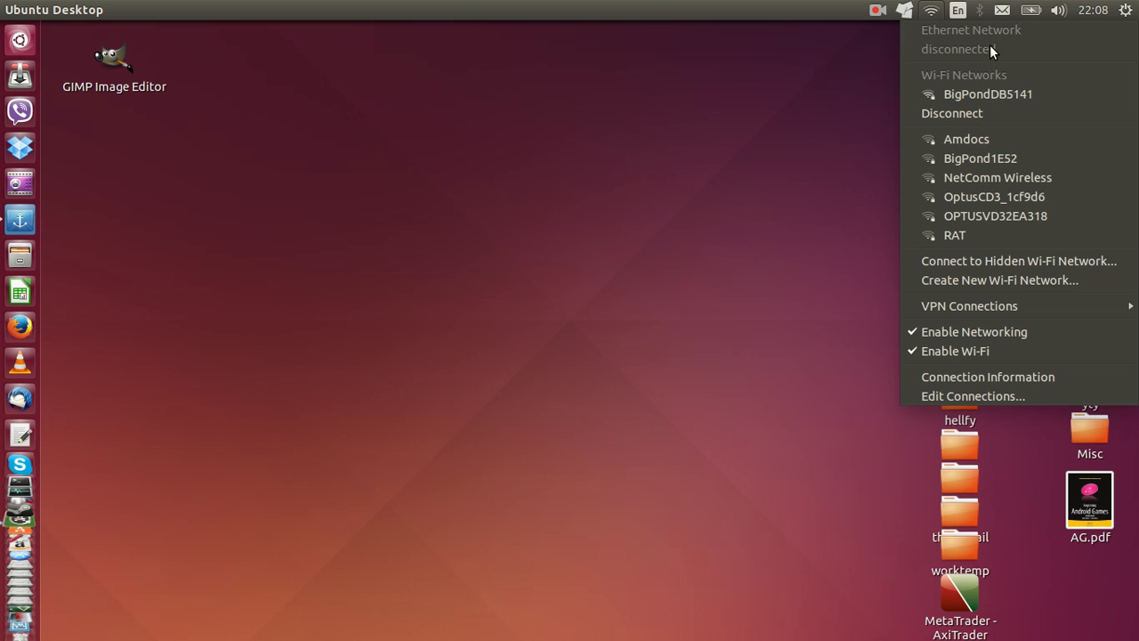
Dismiss the Wi-Fi network menu to return to the plain desktop
left_click(778, 259)
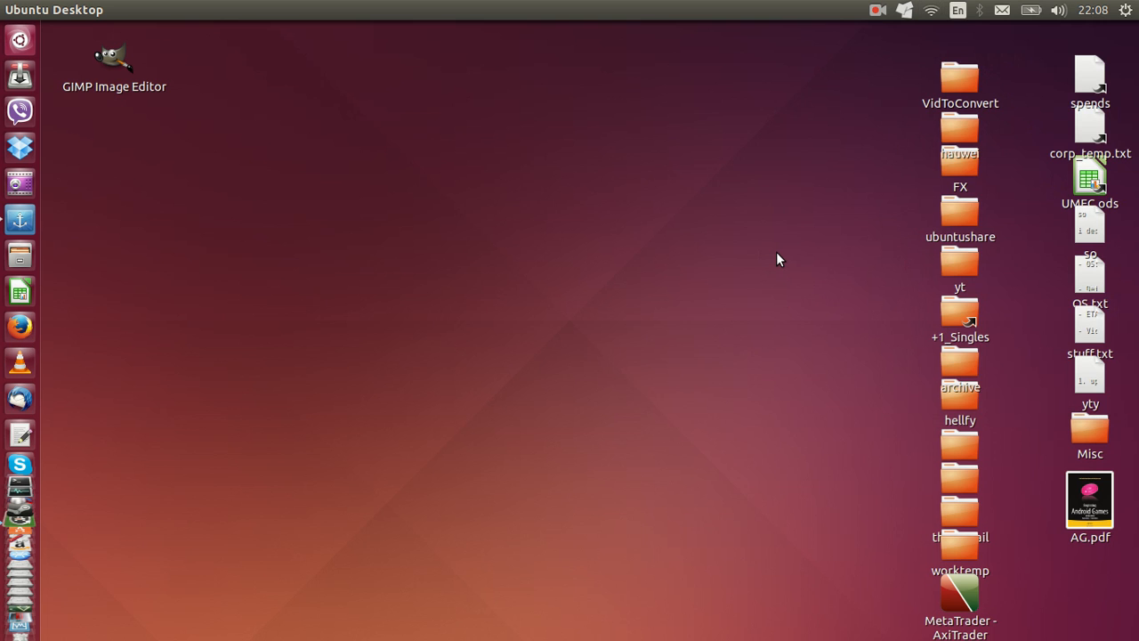